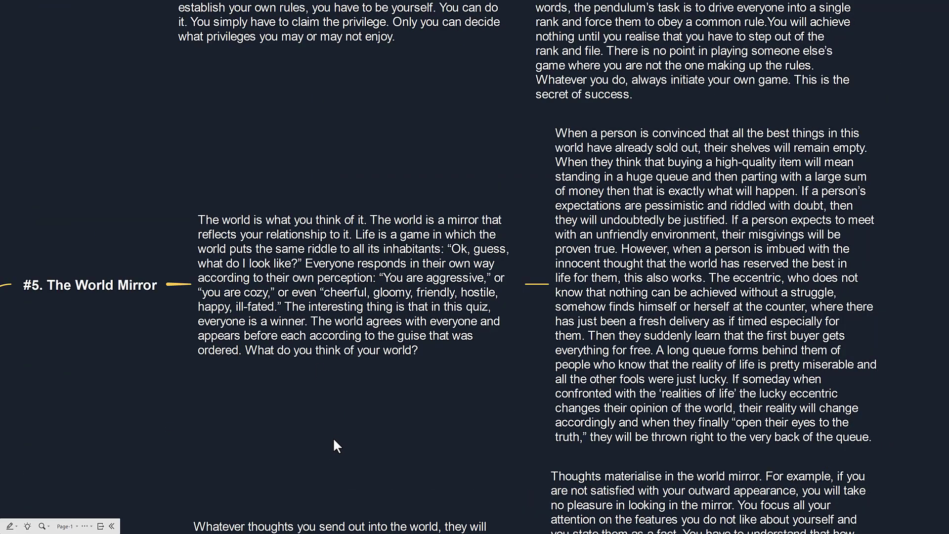
mouse_move(400, 476)
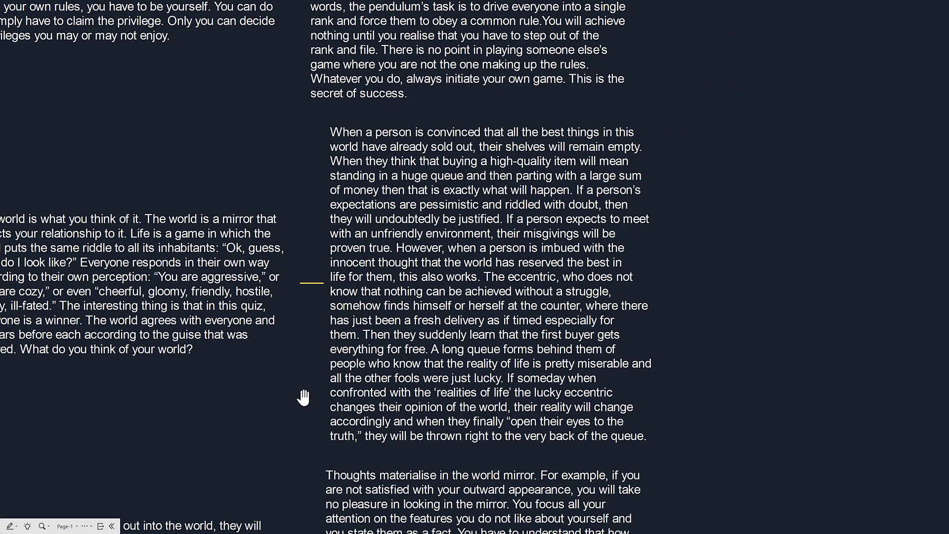
mouse_move(755, 298)
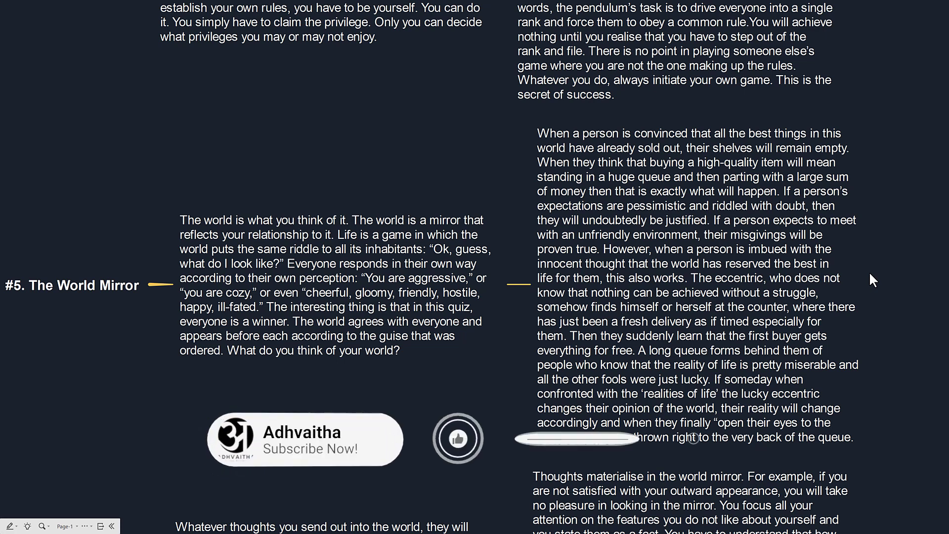
left_click(458, 438)
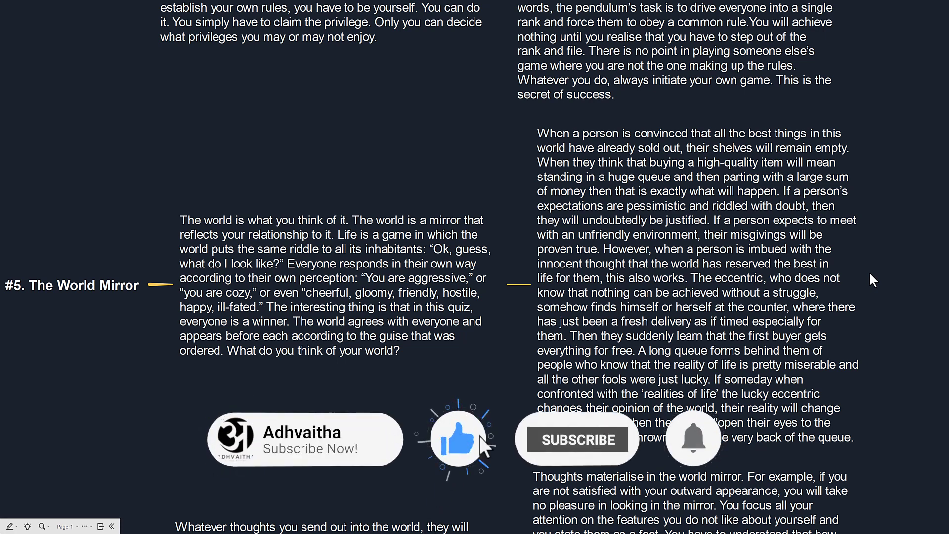